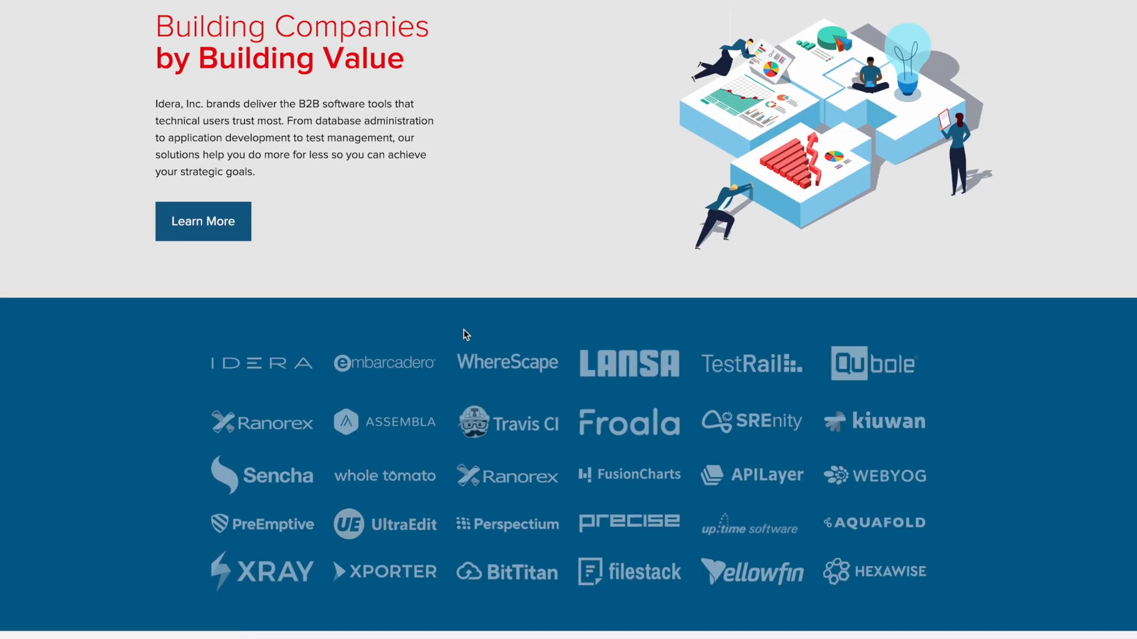
Step: Scroll the Idera homepage to reach the Developer Tools brand list with Embarcadero, Froala, Lansa and UltraEdit
scroll(down, 3)
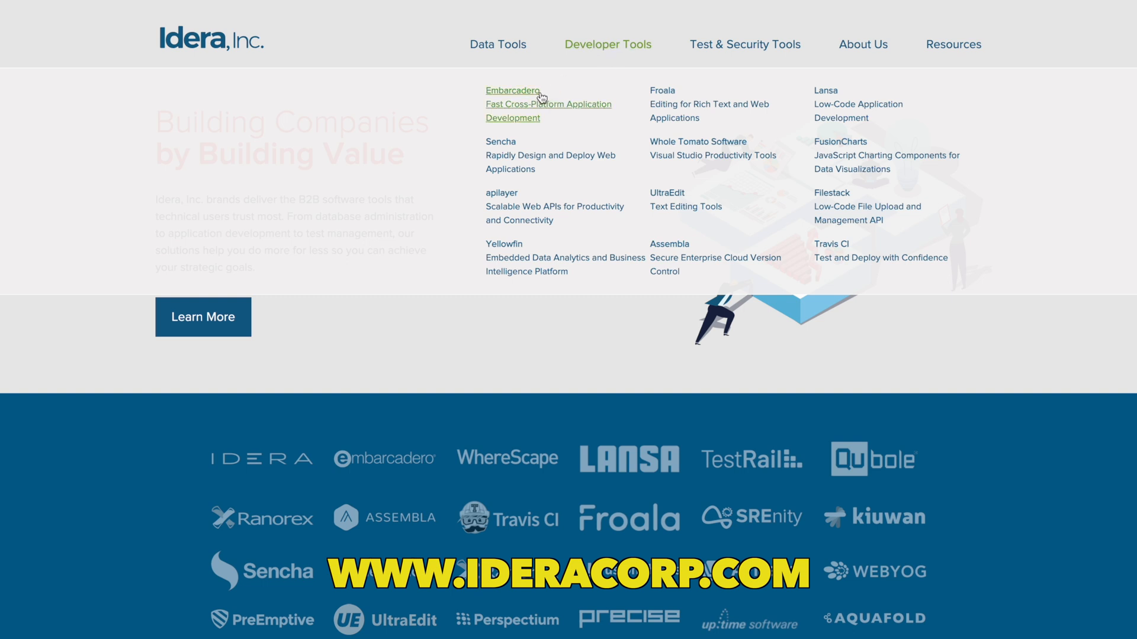
Step: Visit the About Embarcadero page, then the About LANSA low-code development page
click(511, 91)
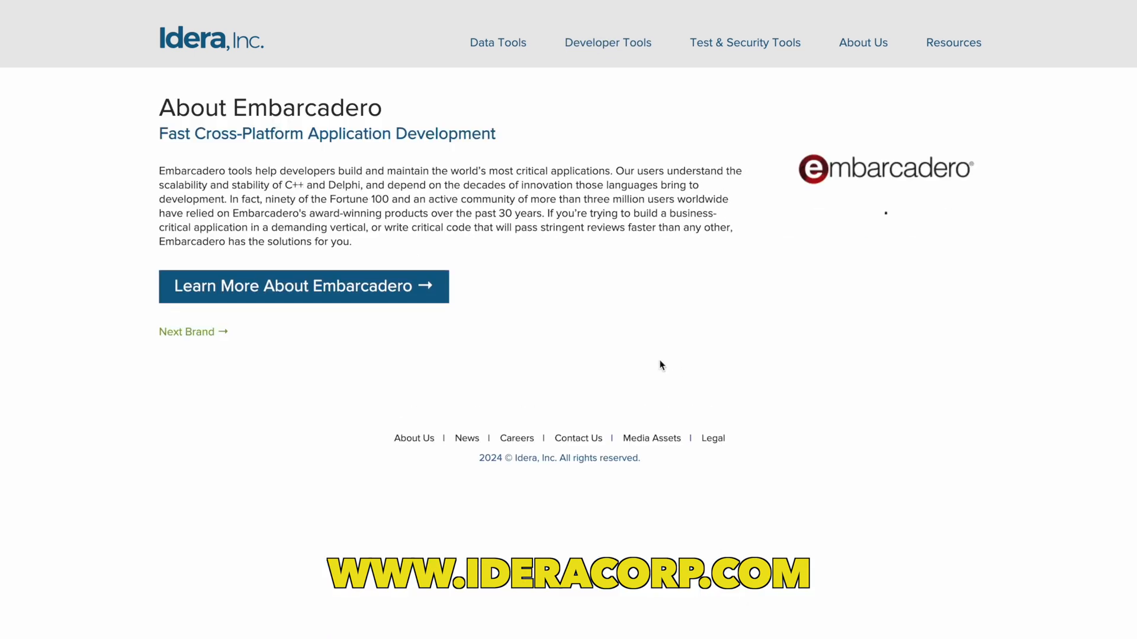
mouse_move(608, 43)
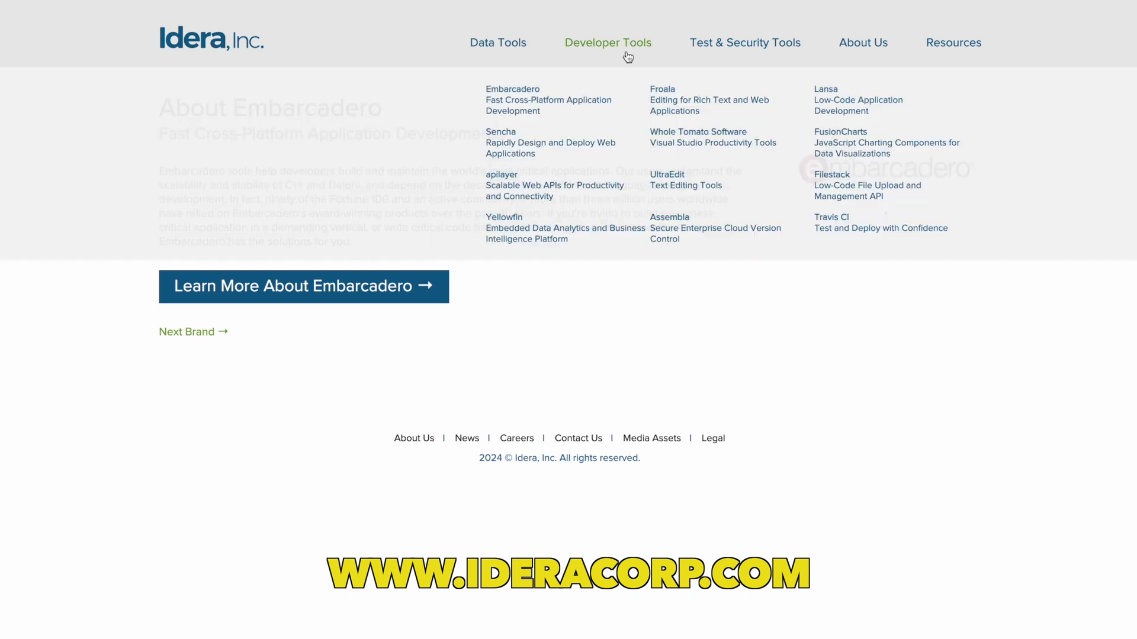
mouse_move(841, 116)
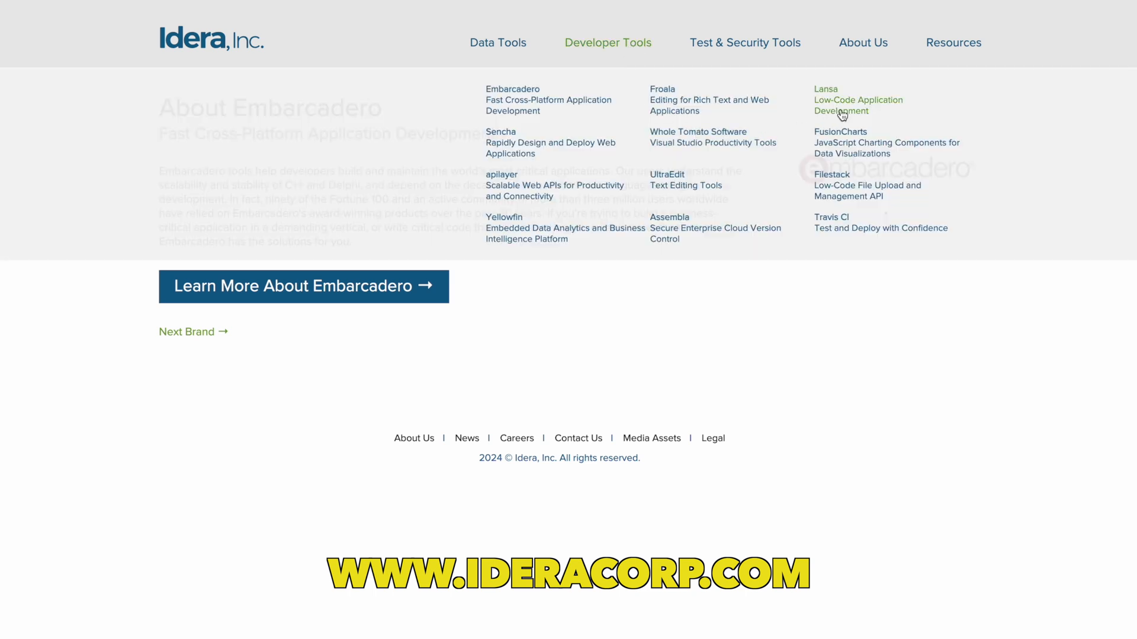
click(825, 88)
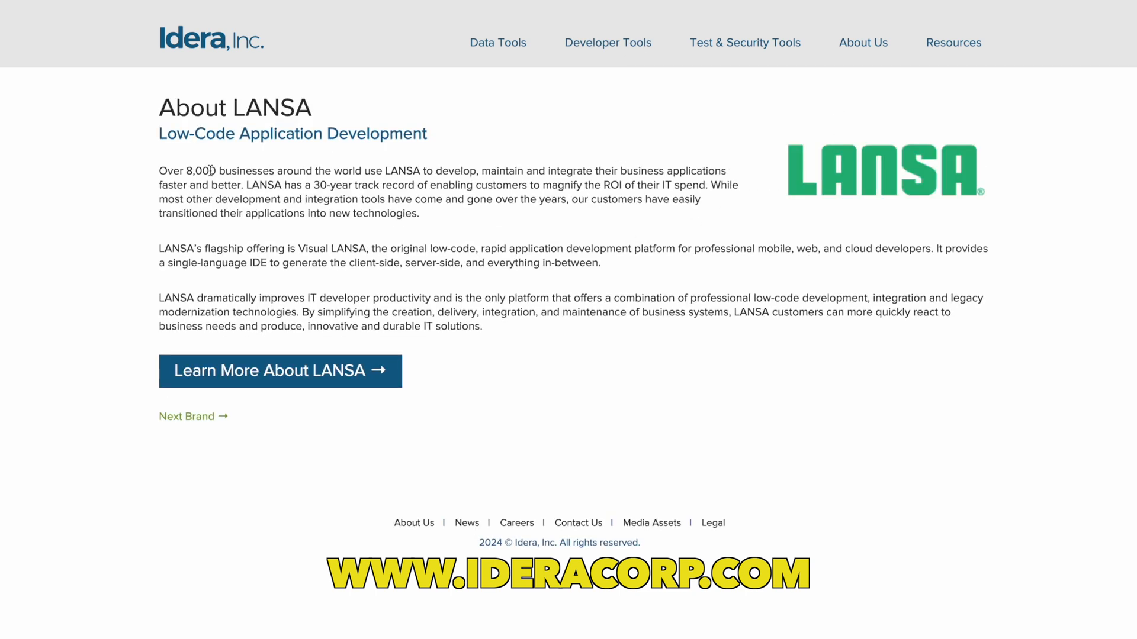
mouse_move(636, 300)
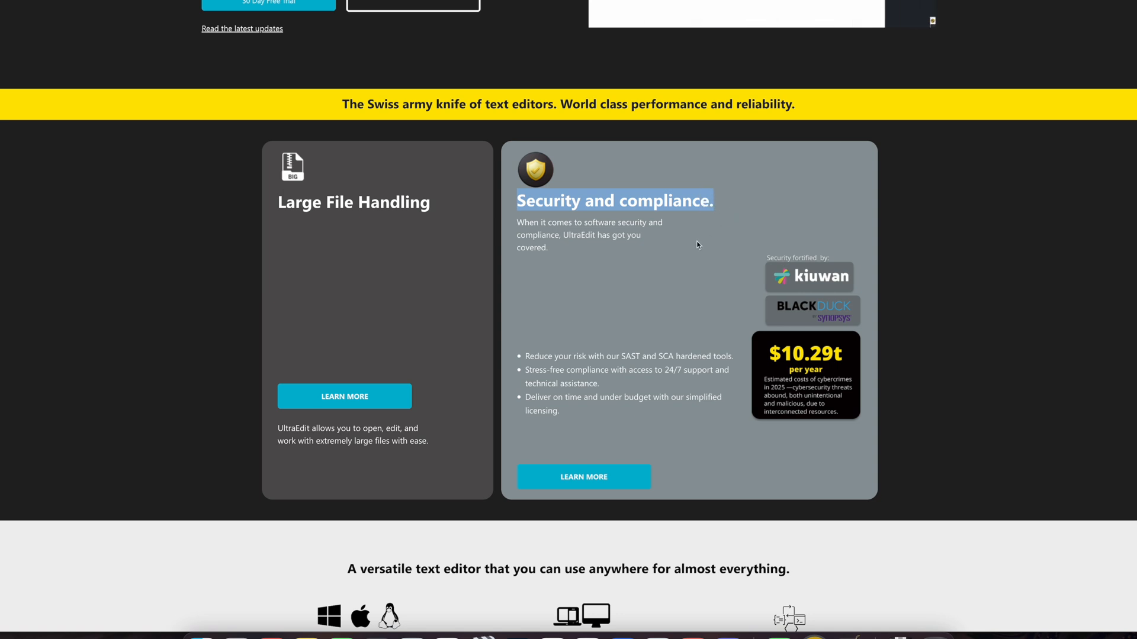
Step: Scroll through the UltraEdit homepage feature cards for the configurable text editor
scroll(down, 3)
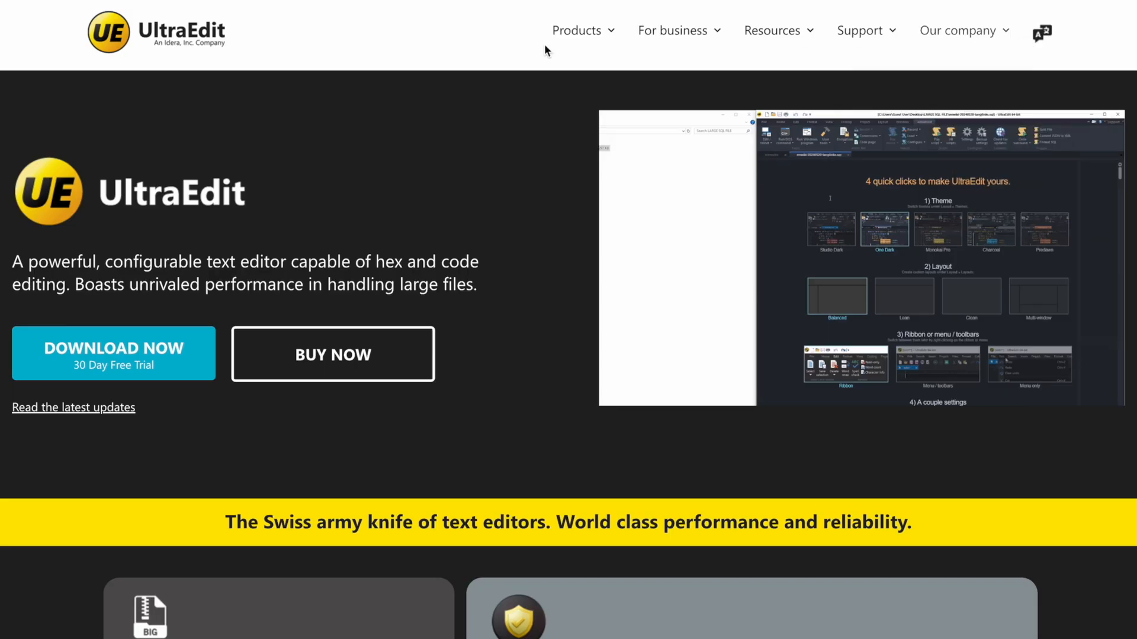
Step: Show the Products panel listing UltraEdit, UltraCompare, UEStudio, UltraFinder, UltraFTP and Mobile downloads
click(577, 31)
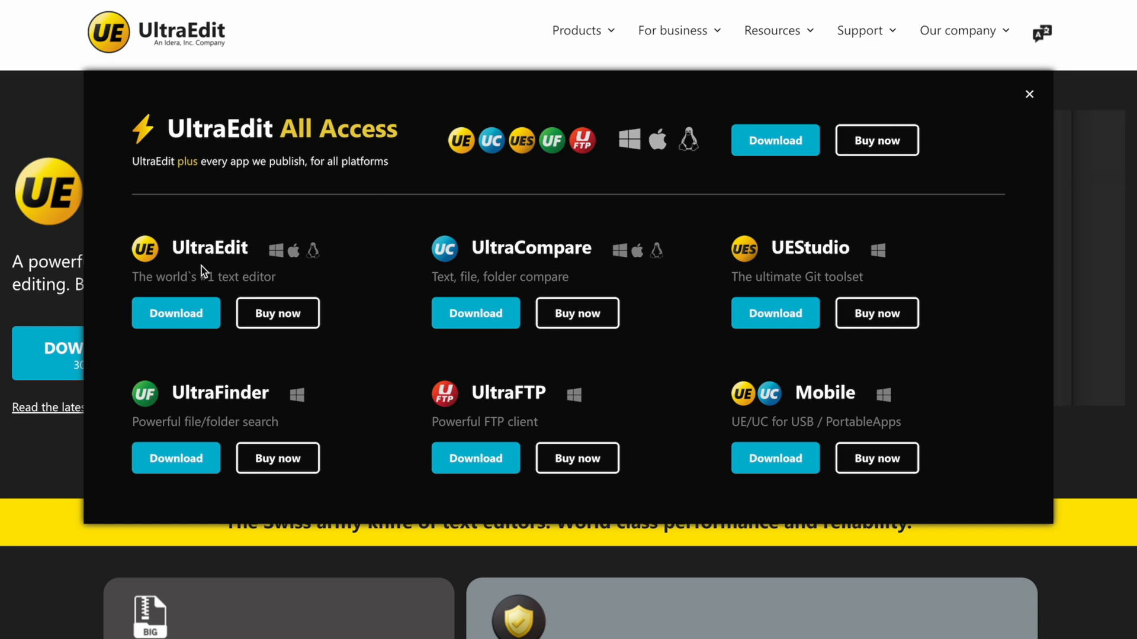
mouse_move(540, 279)
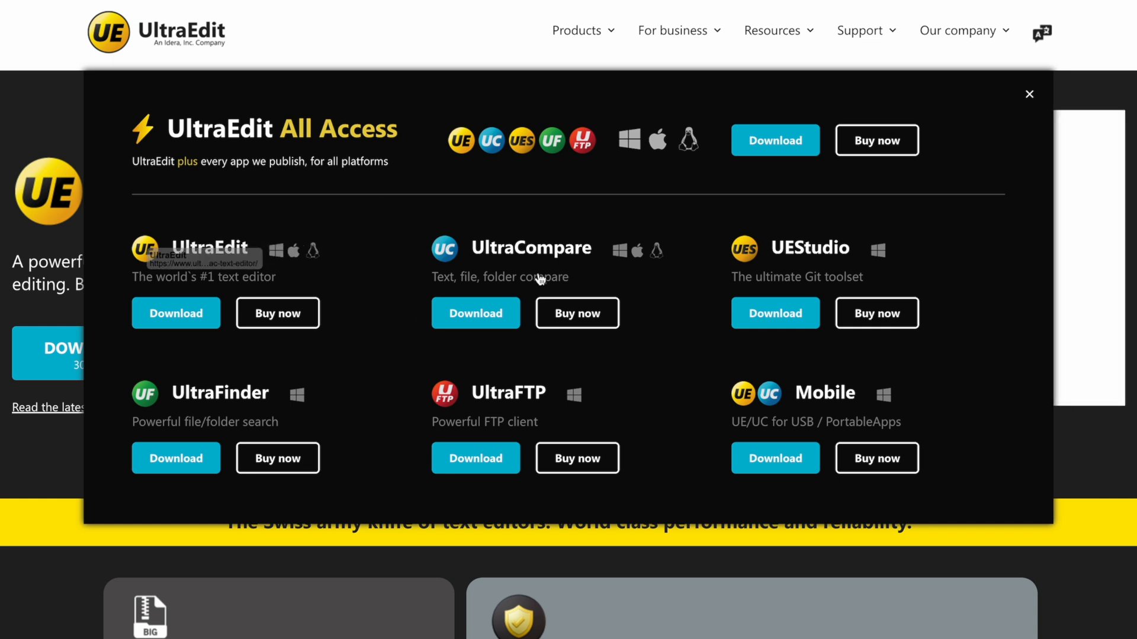
mouse_move(812, 275)
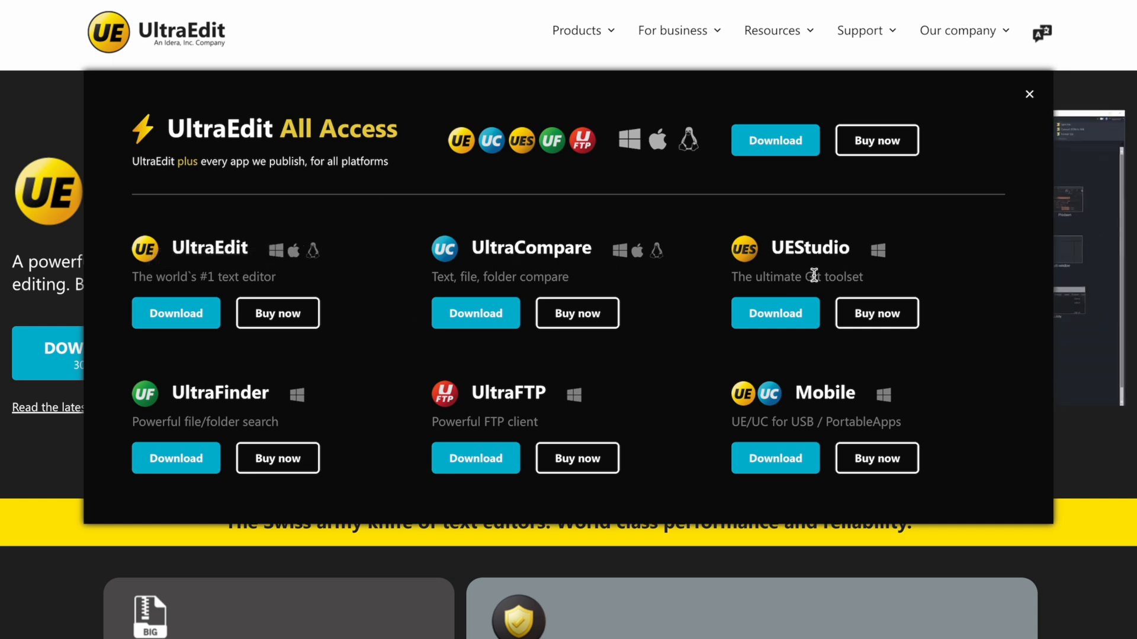
mouse_move(224, 375)
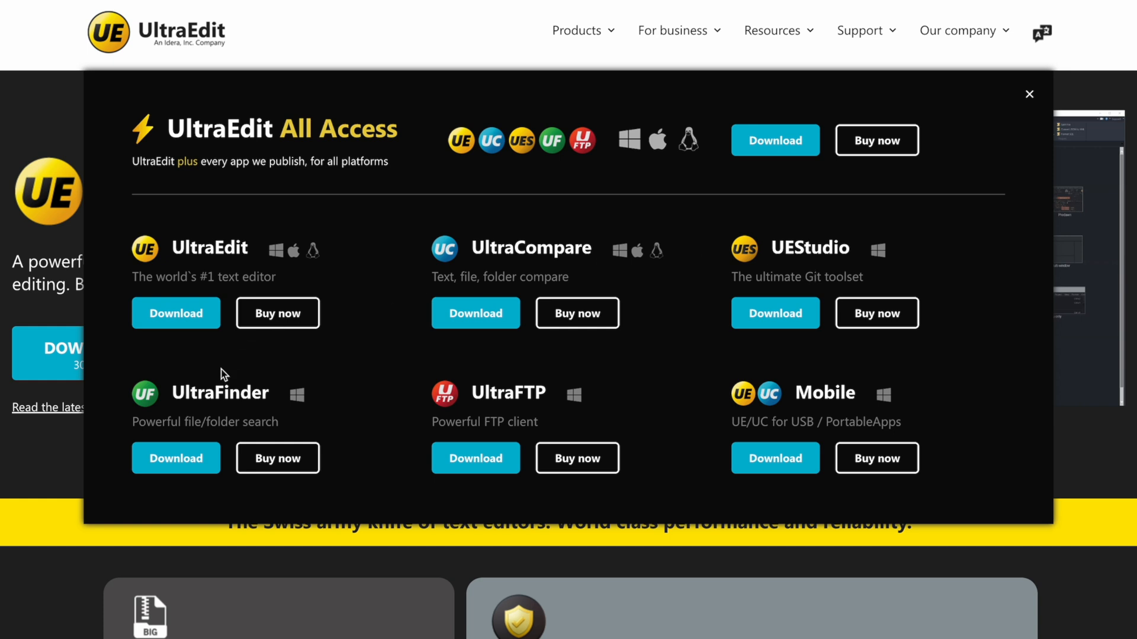
mouse_move(527, 412)
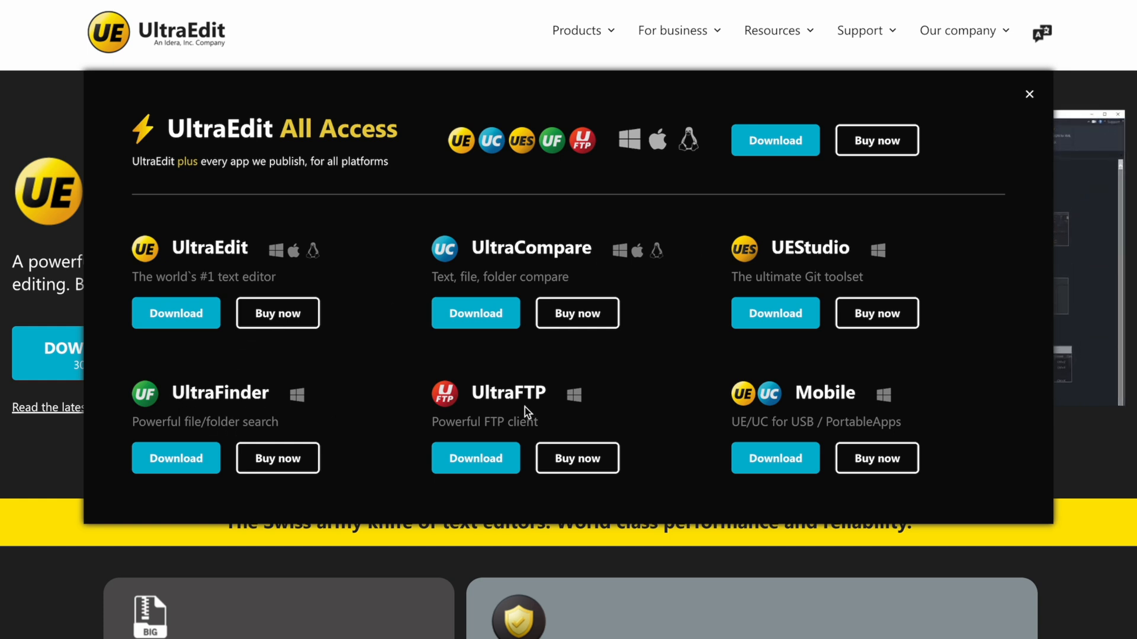